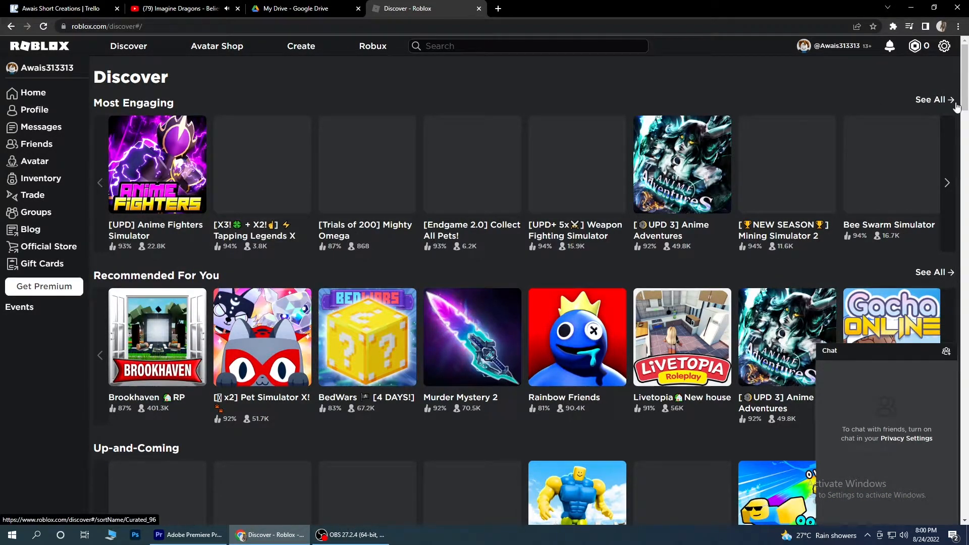
# - Open My Settings from the account gear menu on the Discover page
pyautogui.click(943, 46)
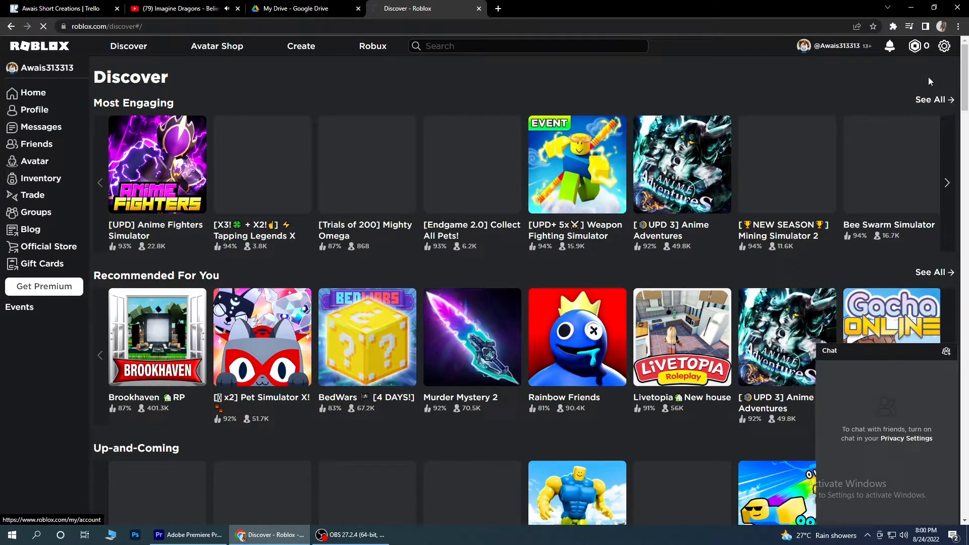
pyautogui.click(944, 46)
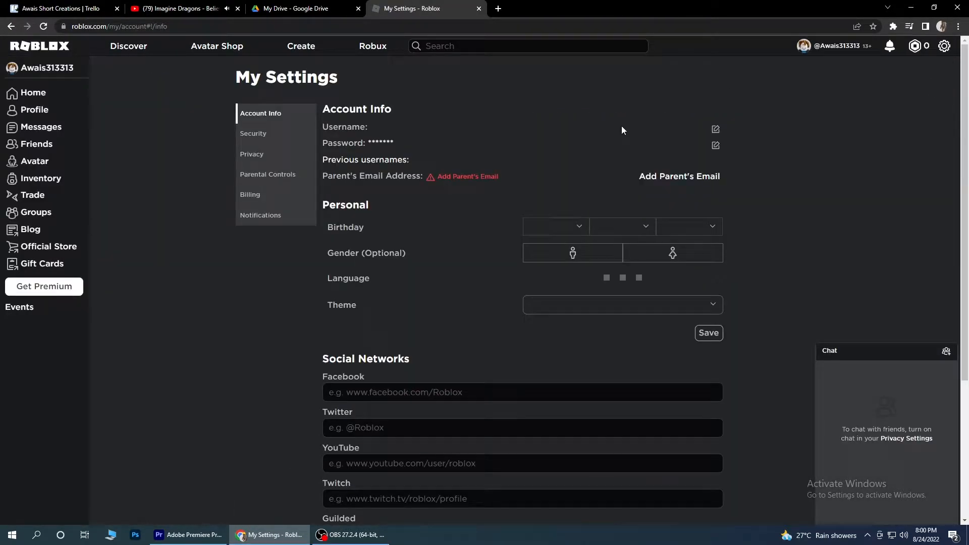
pyautogui.scroll(-3)
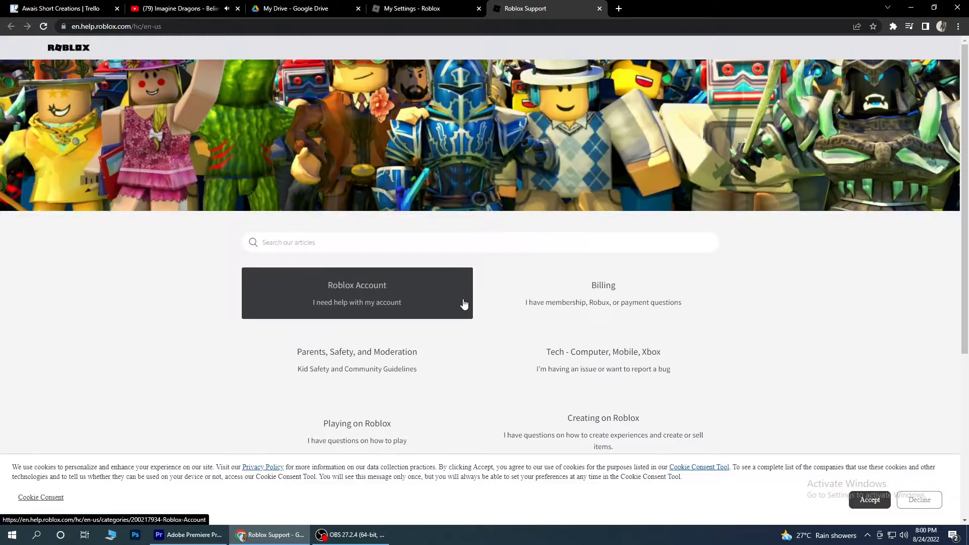
# - Open the Contact Us article from the help centre's Promoted articles
pyautogui.scroll(-3)
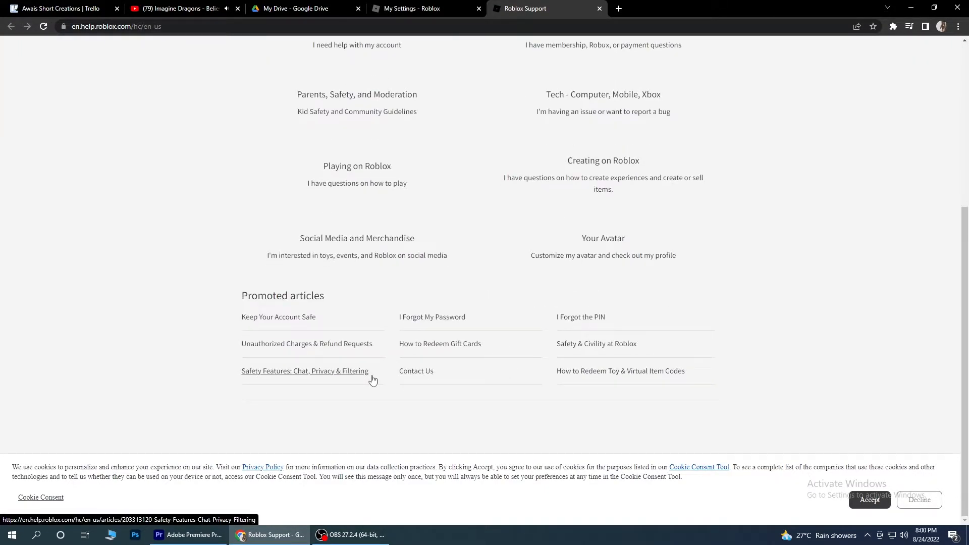
pyautogui.moveTo(416, 371)
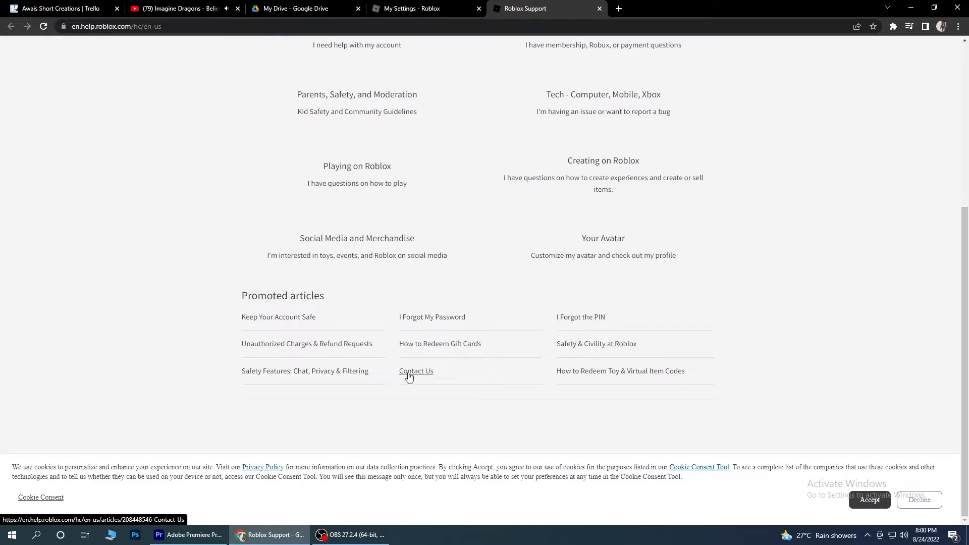
pyautogui.click(416, 371)
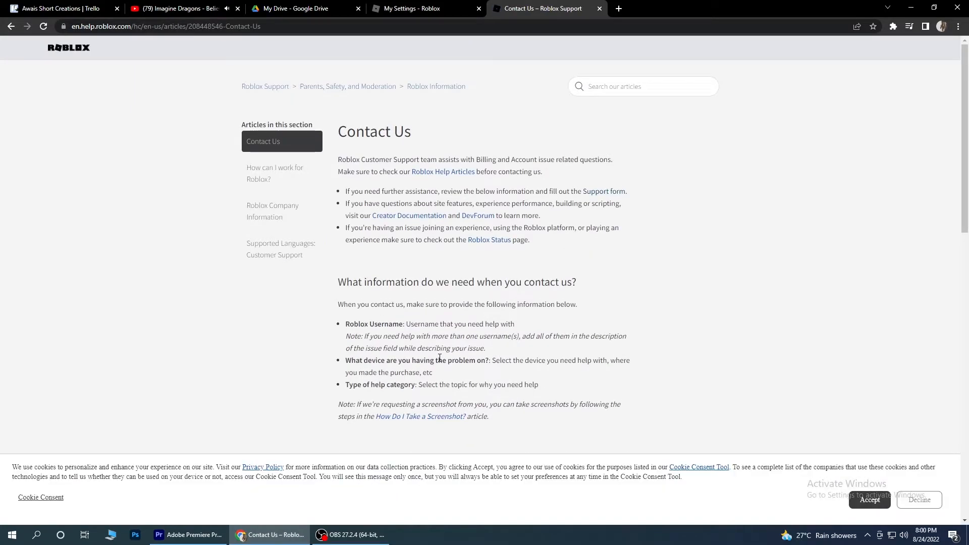
pyautogui.moveTo(434, 230)
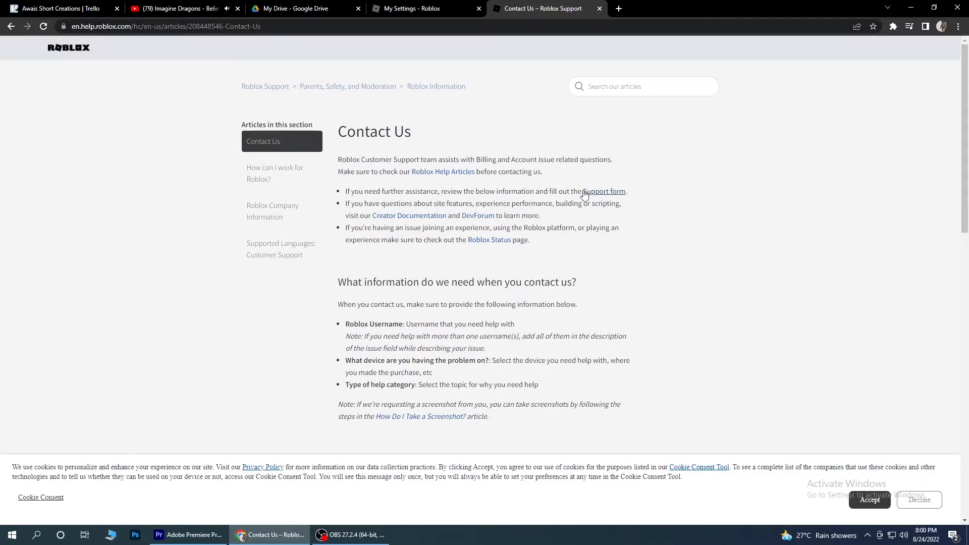
pyautogui.moveTo(600, 198)
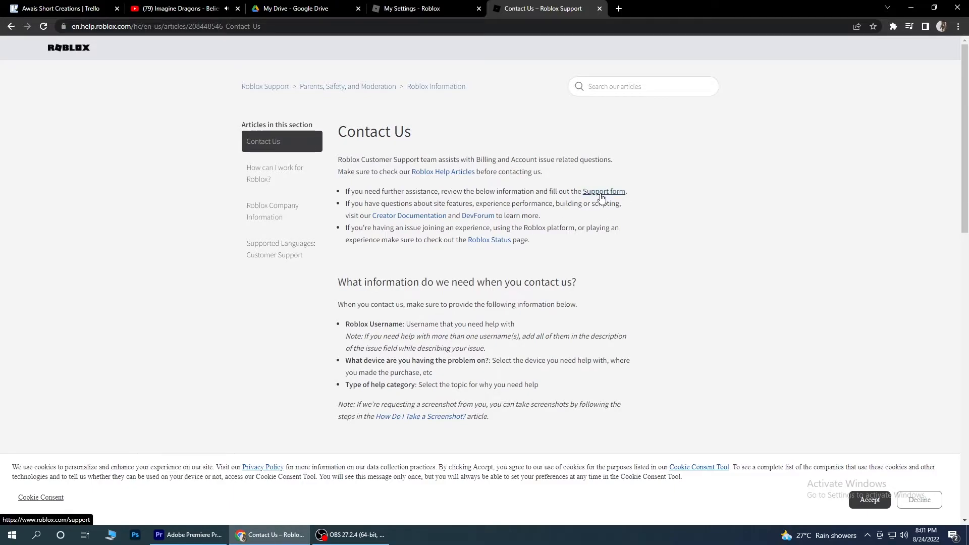
# - Follow the Contact Us article's 'Support form' link to the contact form
pyautogui.scroll(-3)
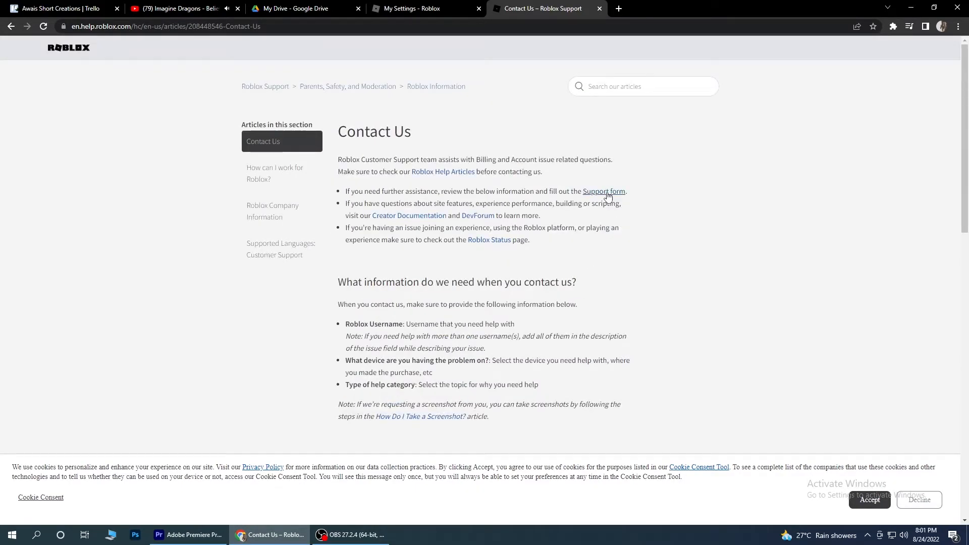
pyautogui.click(603, 190)
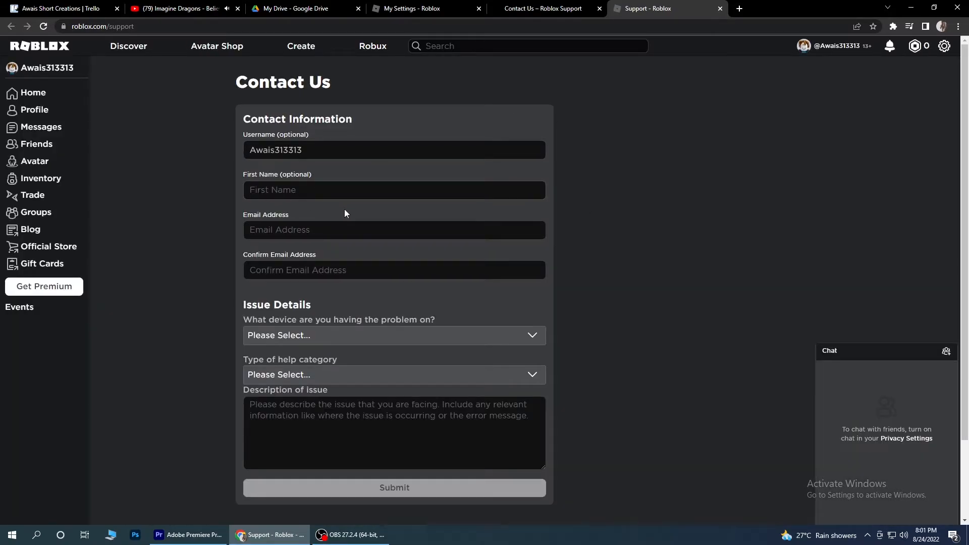
# - Choose PC in the 'What device are you having the problem on?' dropdown
pyautogui.click(394, 270)
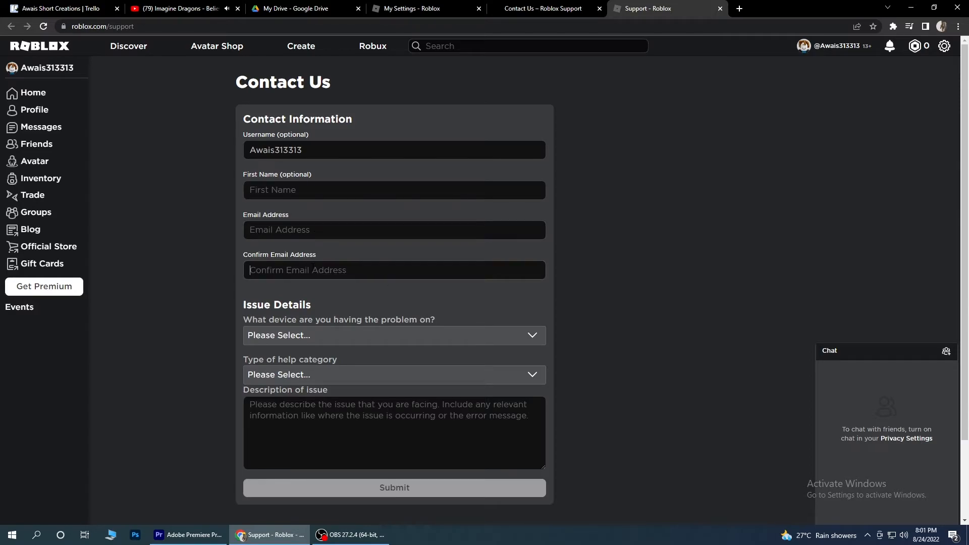
pyautogui.scroll(-3)
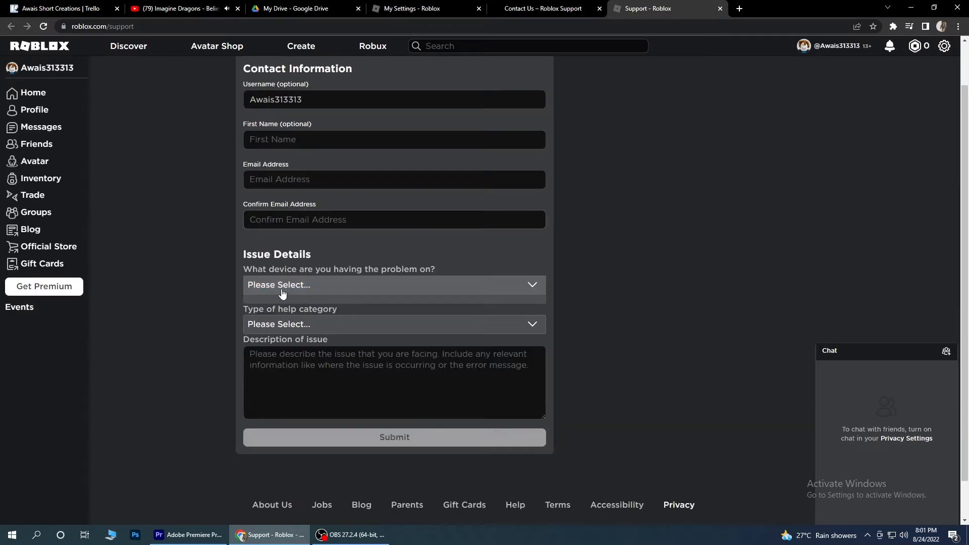
pyautogui.click(393, 285)
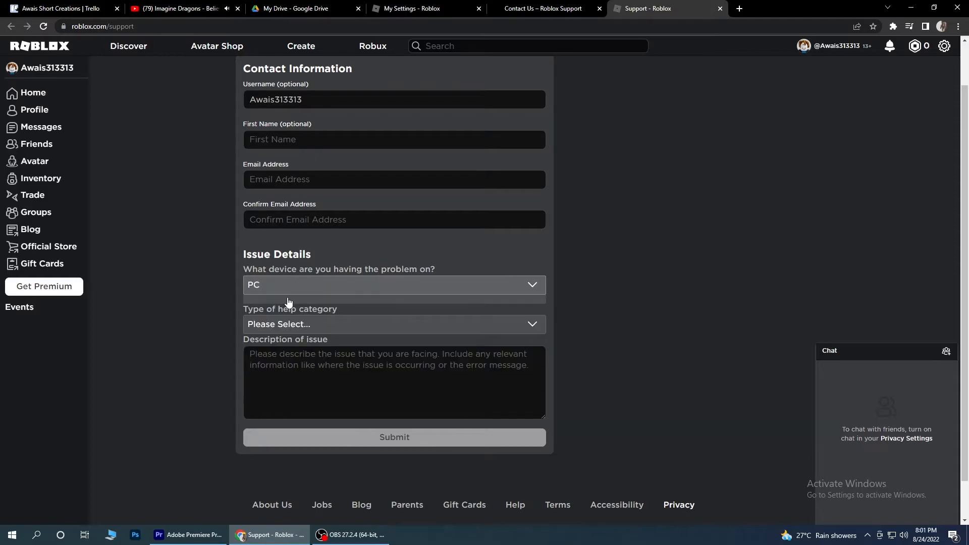
pyautogui.click(393, 324)
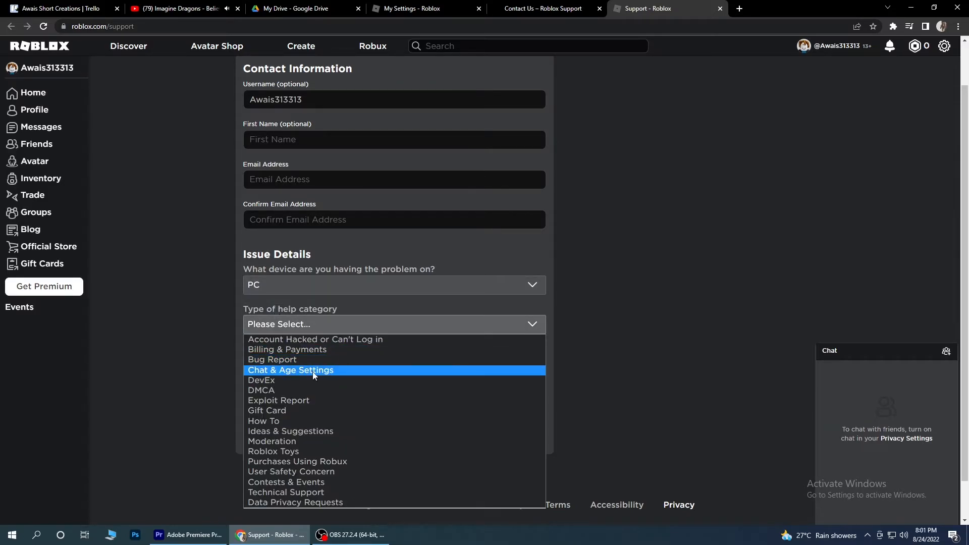
# - Select help category Chat & Age Settings and subtopic Change Child Age
pyautogui.click(289, 369)
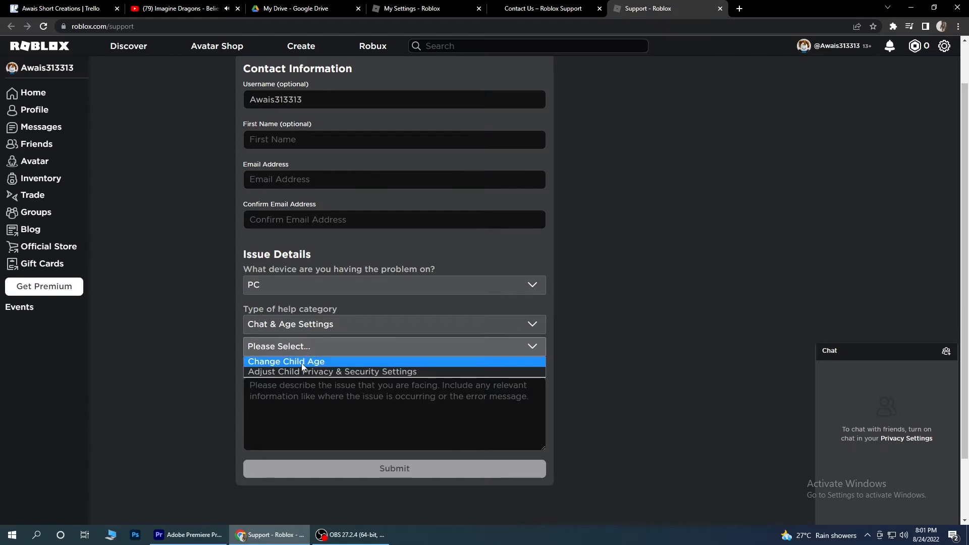
pyautogui.click(286, 361)
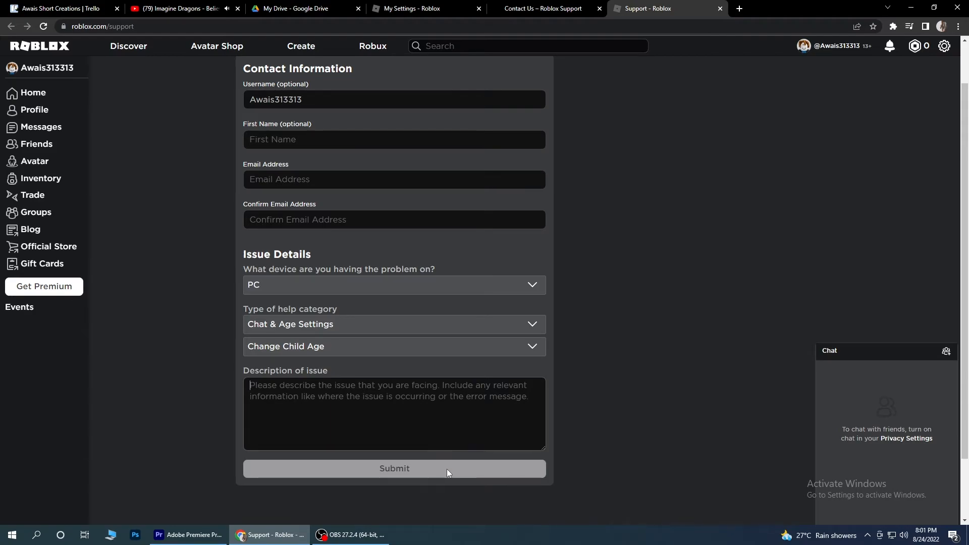
pyautogui.scroll(3)
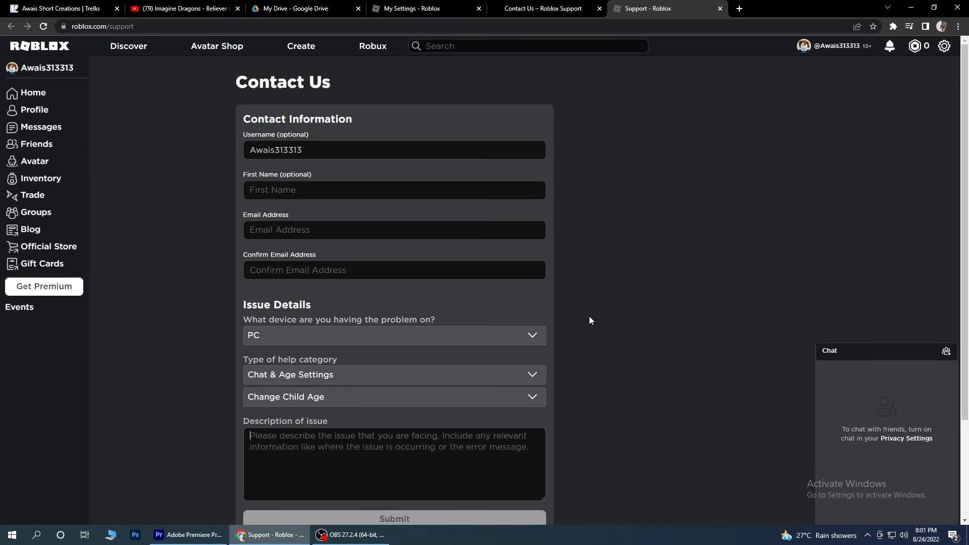
pyautogui.moveTo(581, 322)
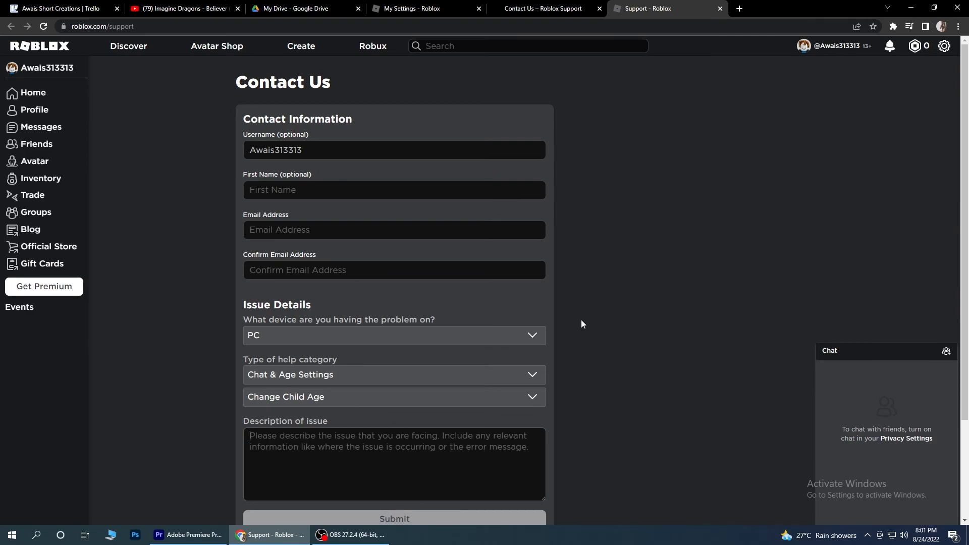